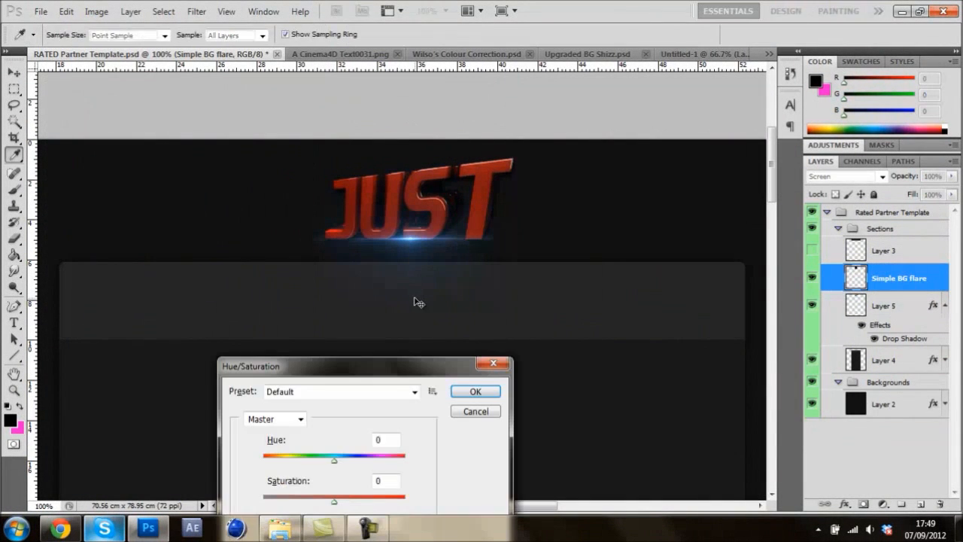
Turn the Simple BG flare red, duplicate it, and copy the Bubbles layer into the header.
{"action": "left_click", "coordinate": [474, 390]}
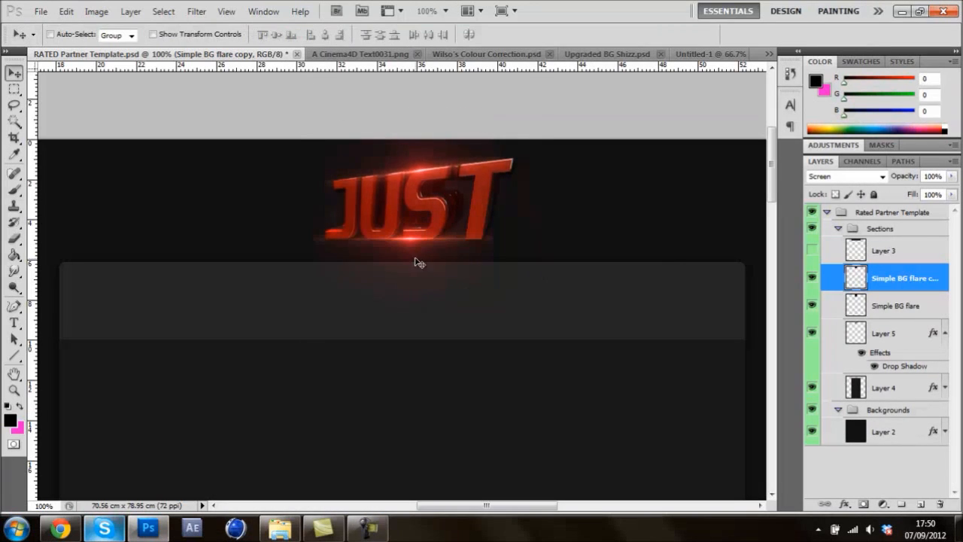
{"action": "left_click", "coordinate": [895, 305]}
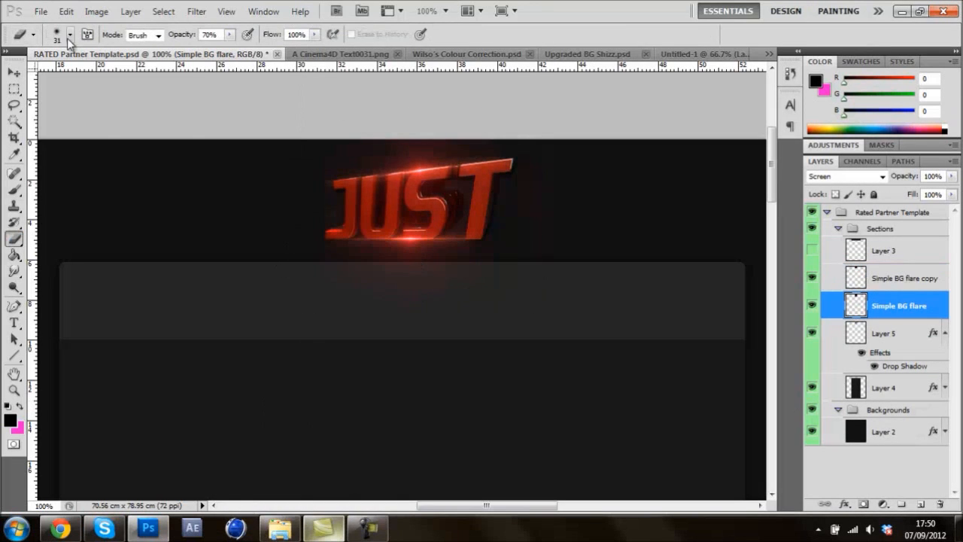
{"action": "left_click", "coordinate": [587, 53]}
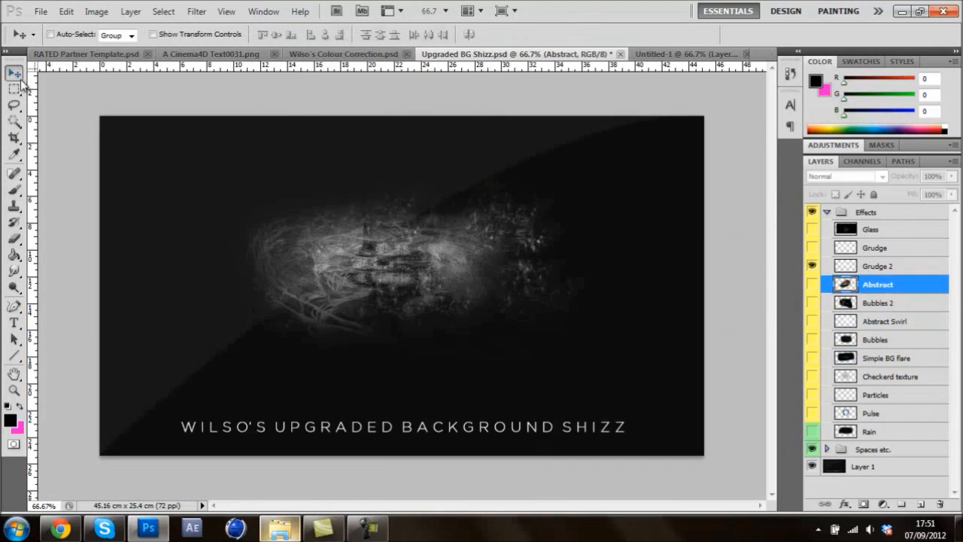
{"action": "left_click", "coordinate": [878, 394]}
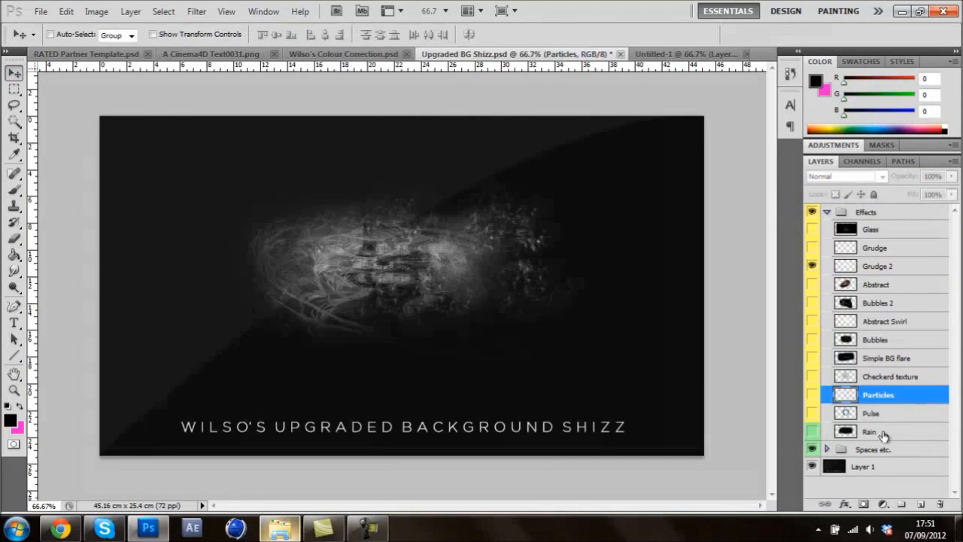
{"action": "left_click", "coordinate": [87, 54]}
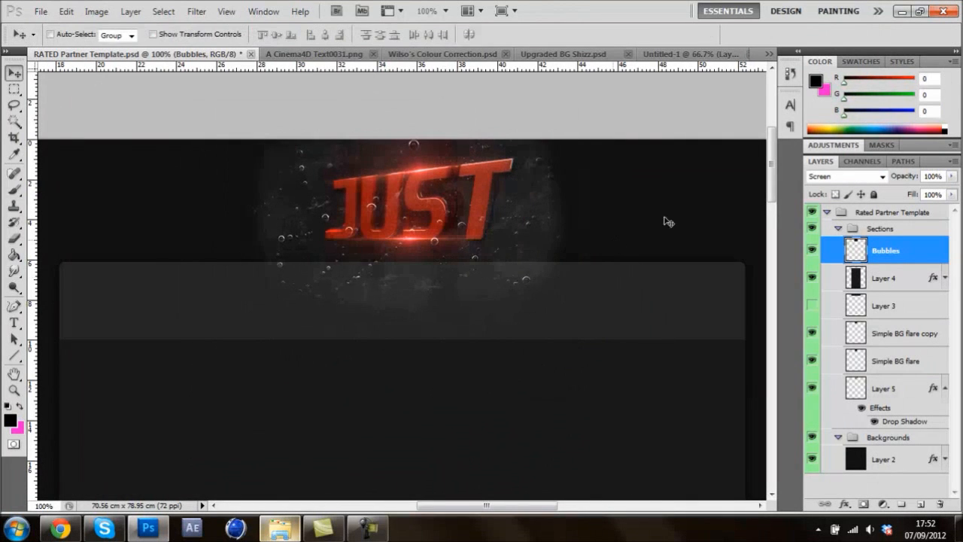
{"action": "left_click", "coordinate": [279, 526]}
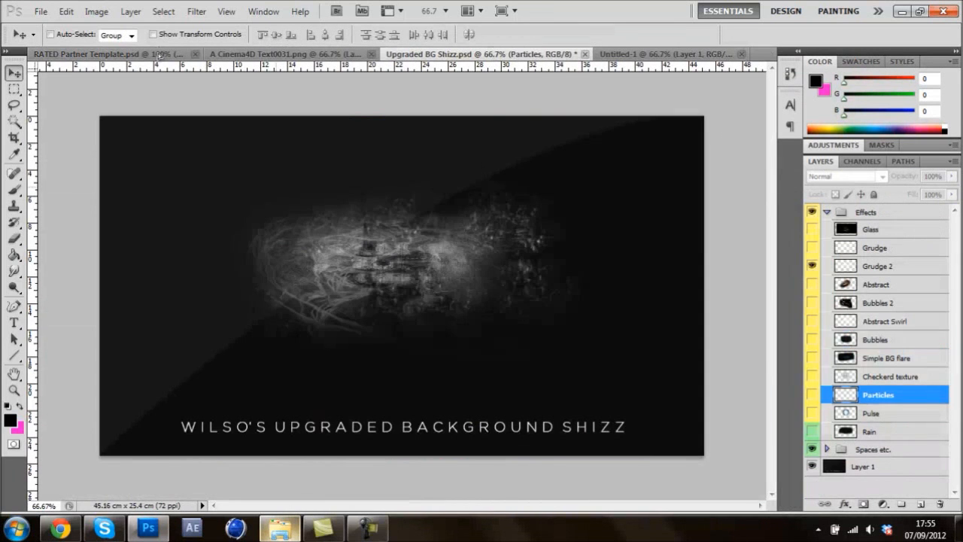
Bring Particles, Space and Nebula layers into the header, duplicating them with Screen blending.
{"action": "left_click", "coordinate": [97, 53]}
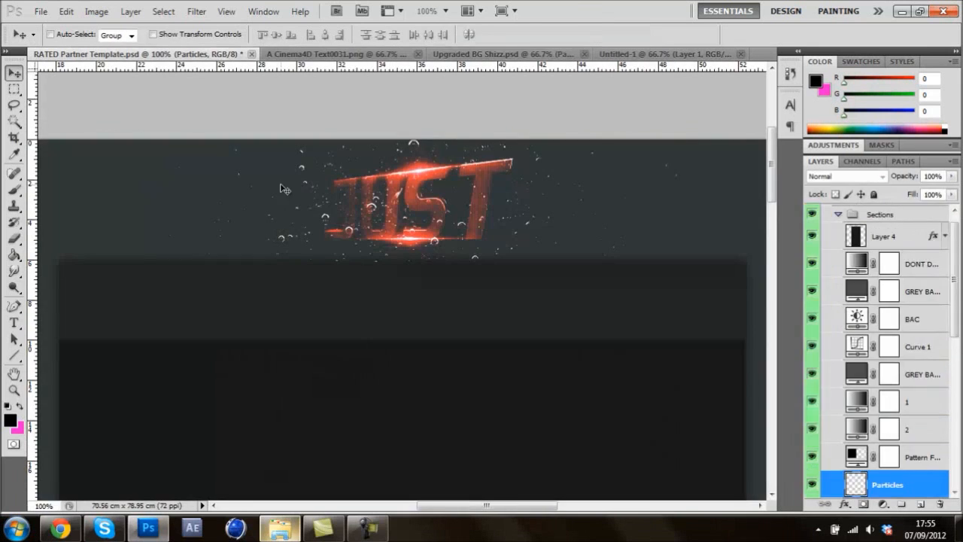
{"action": "left_click", "coordinate": [504, 53]}
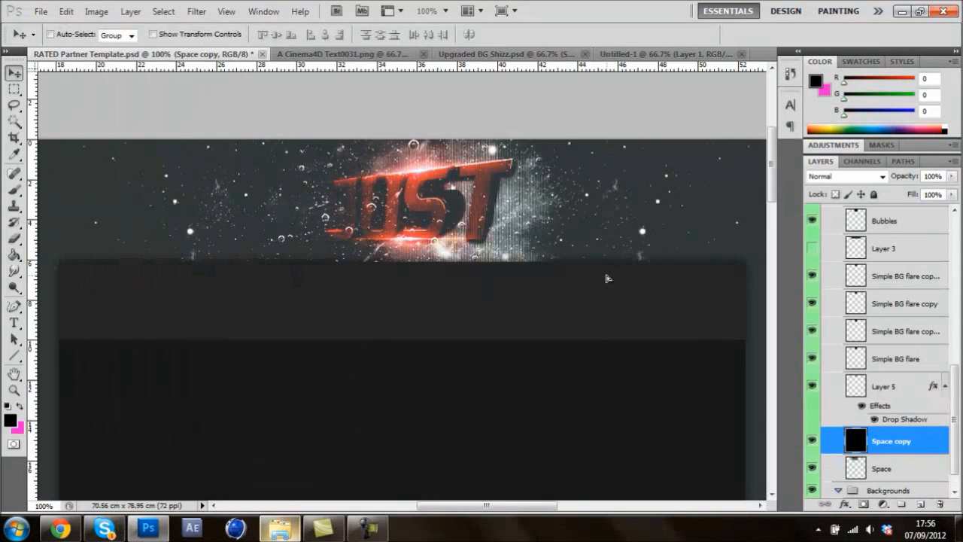
{"action": "left_click", "coordinate": [881, 468]}
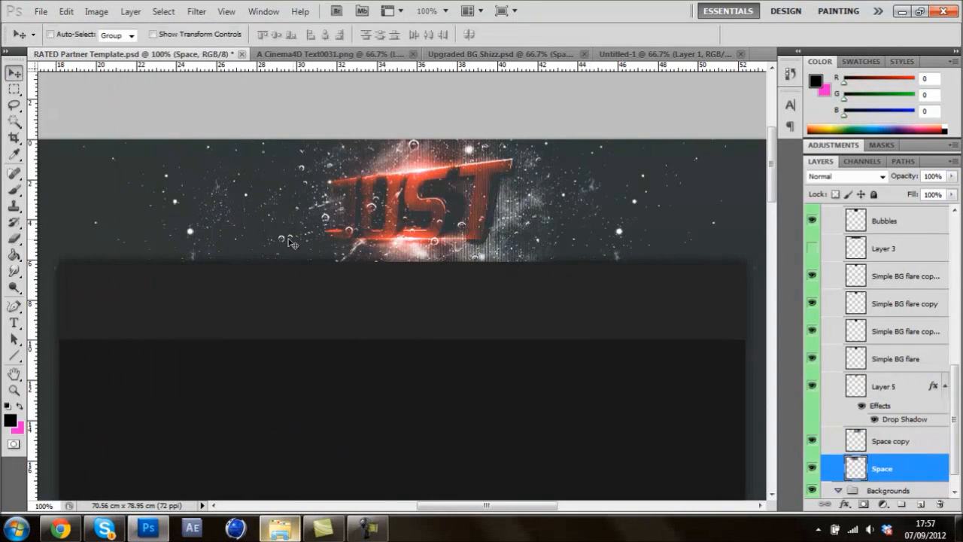
{"action": "left_click", "coordinate": [890, 441]}
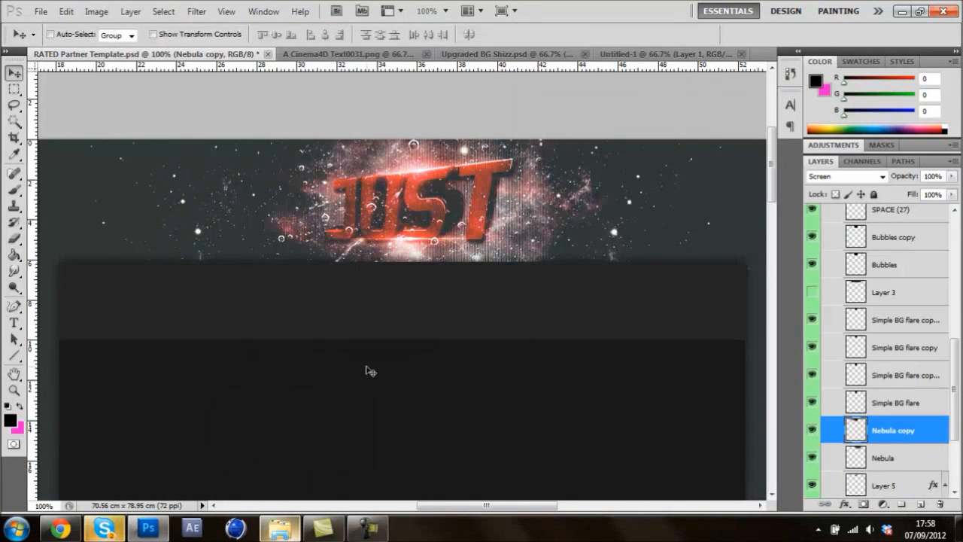
Copy extra space and Bubbles 2 effect layers from Upgraded BG Shizz into the header.
{"action": "left_click", "coordinate": [104, 527]}
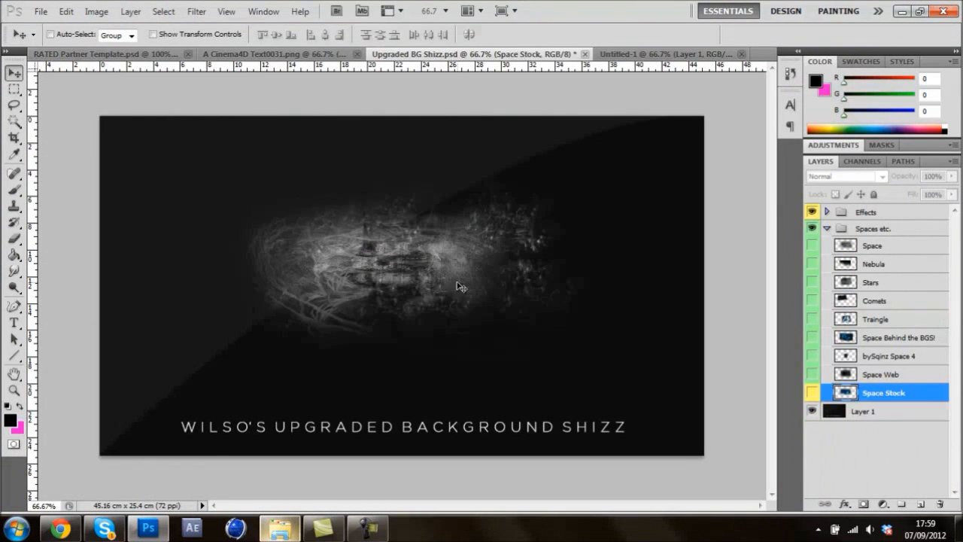
{"action": "left_click", "coordinate": [826, 212]}
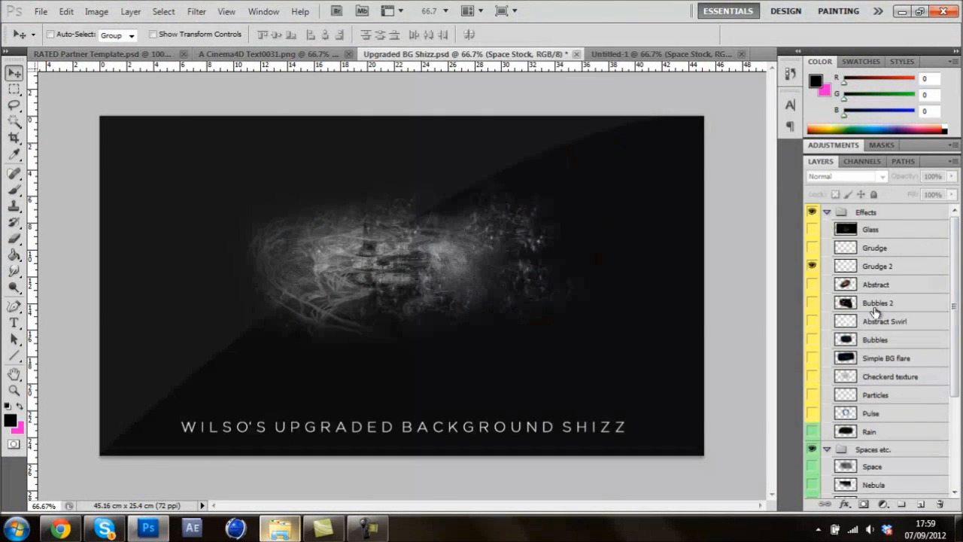
{"action": "left_click", "coordinate": [98, 53]}
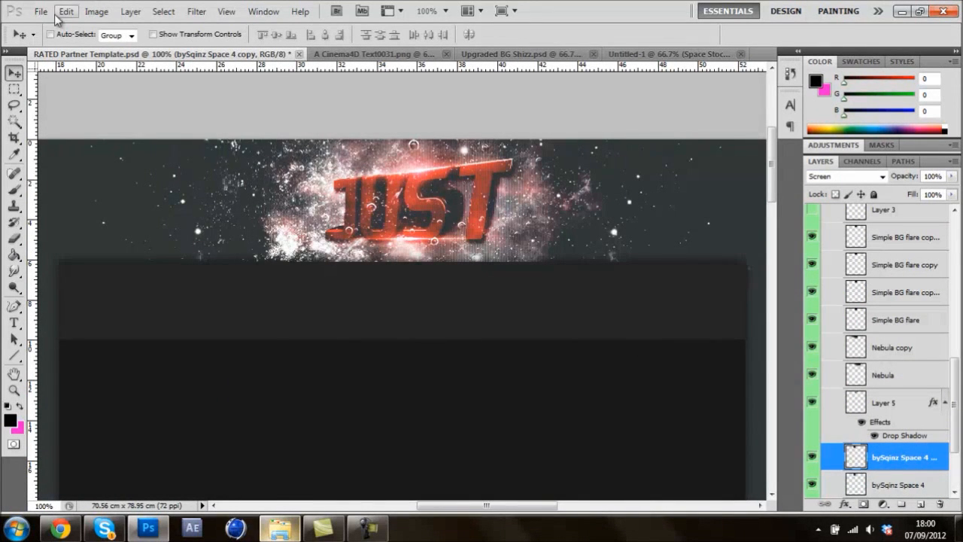
{"action": "scroll", "scroll_direction": "down", "scroll_amount": 3}
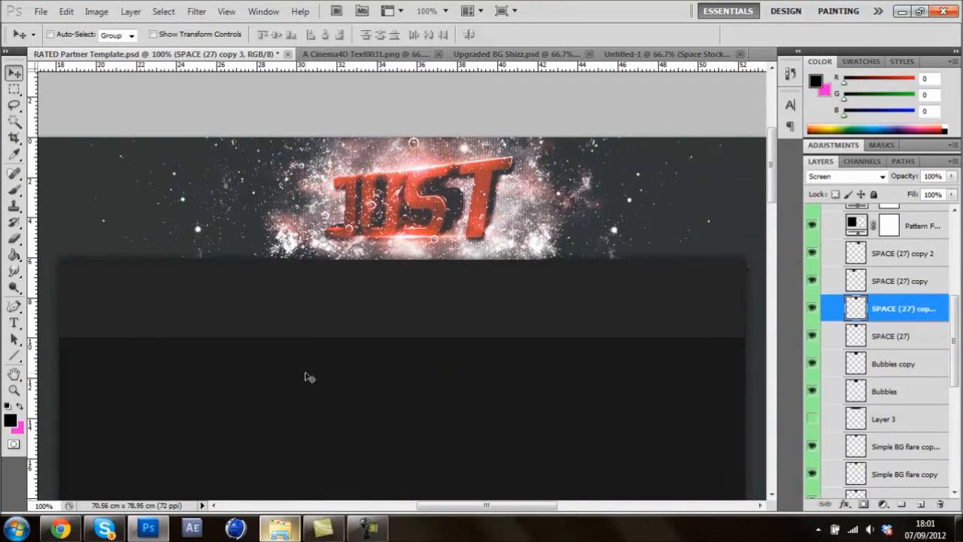
{"action": "left_click", "coordinate": [496, 53]}
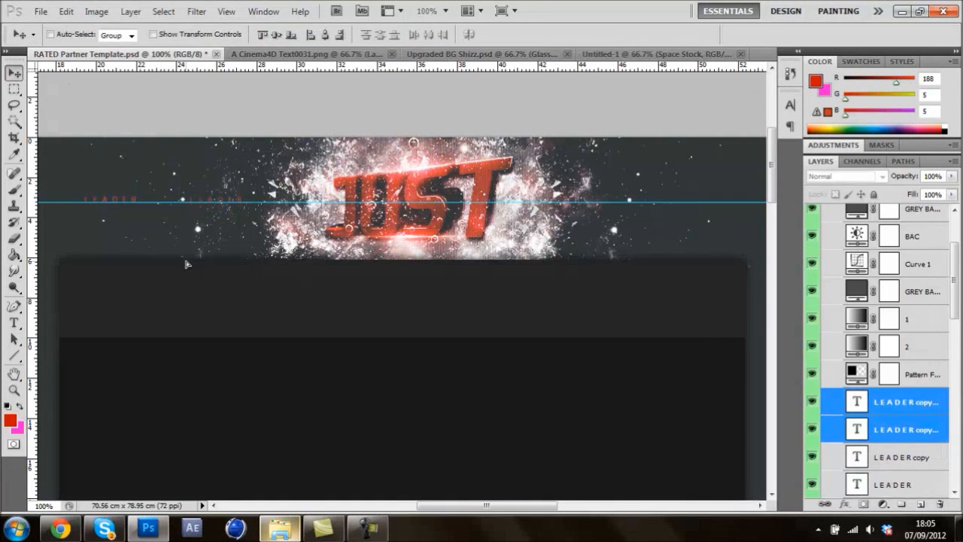
Duplicate the label layers and retype them as DESIGNER and TWITTER beside JUST.
{"action": "left_click", "coordinate": [14, 322]}
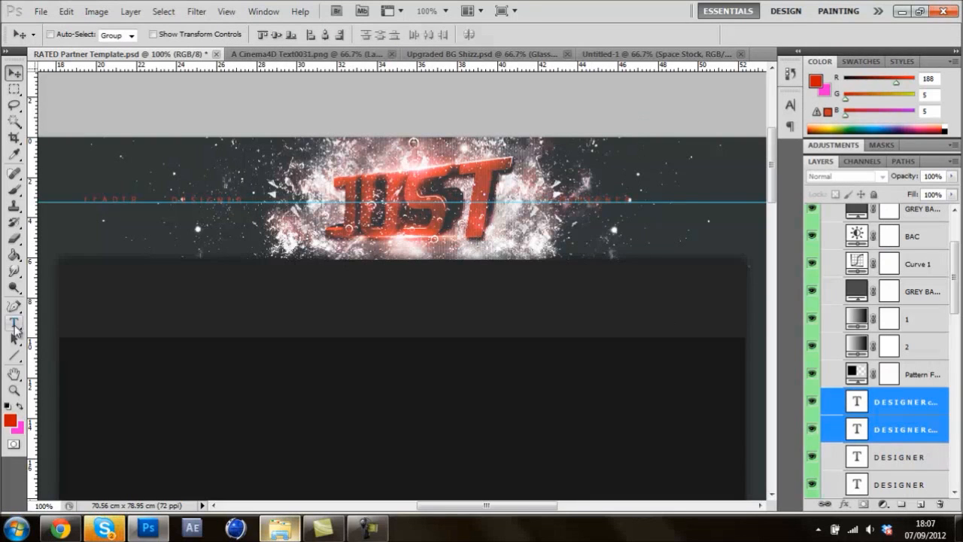
{"action": "left_click", "coordinate": [14, 323]}
{"action": "type", "text": "TWWITTER"}
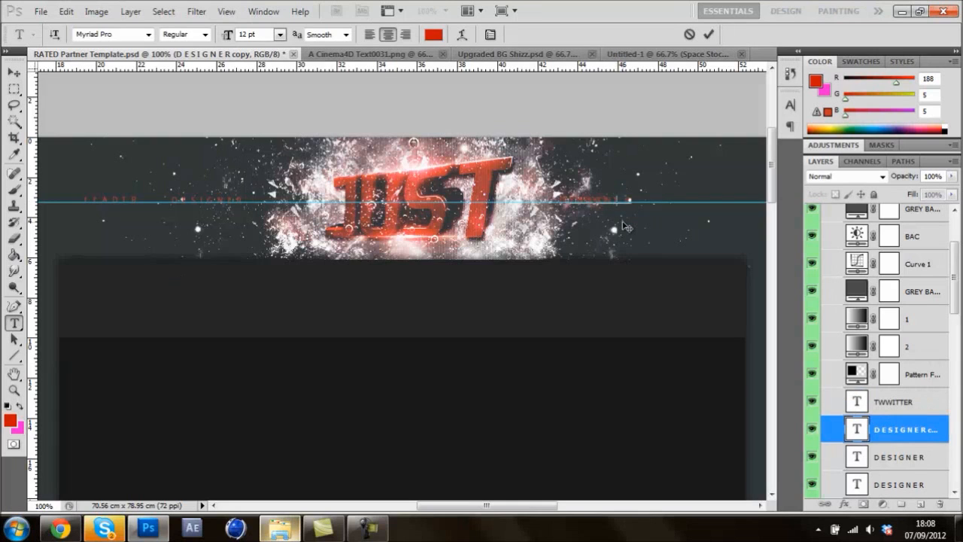
{"action": "left_click", "coordinate": [894, 401]}
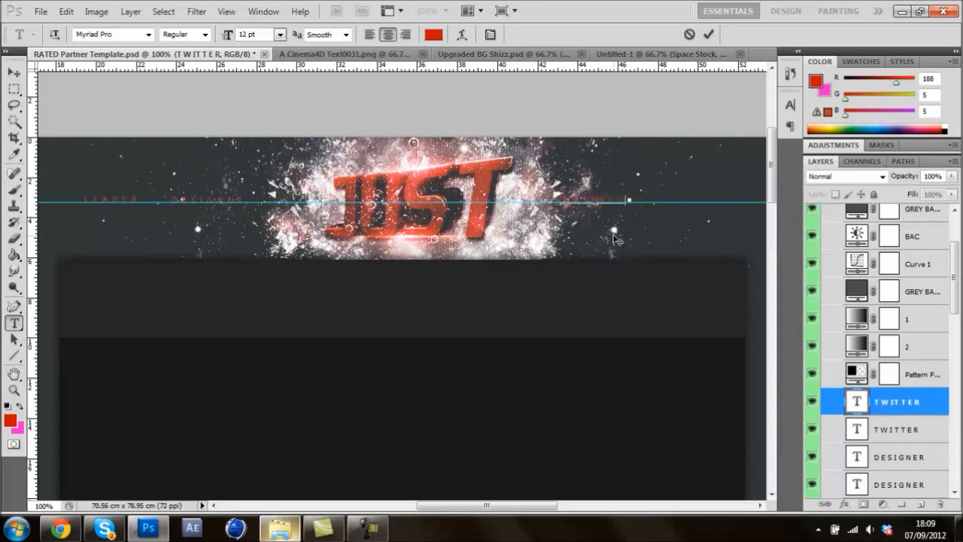
Duplicate the TWITTER label layer and retype it as FACEBOOK.
{"action": "right_click", "coordinate": [895, 401]}
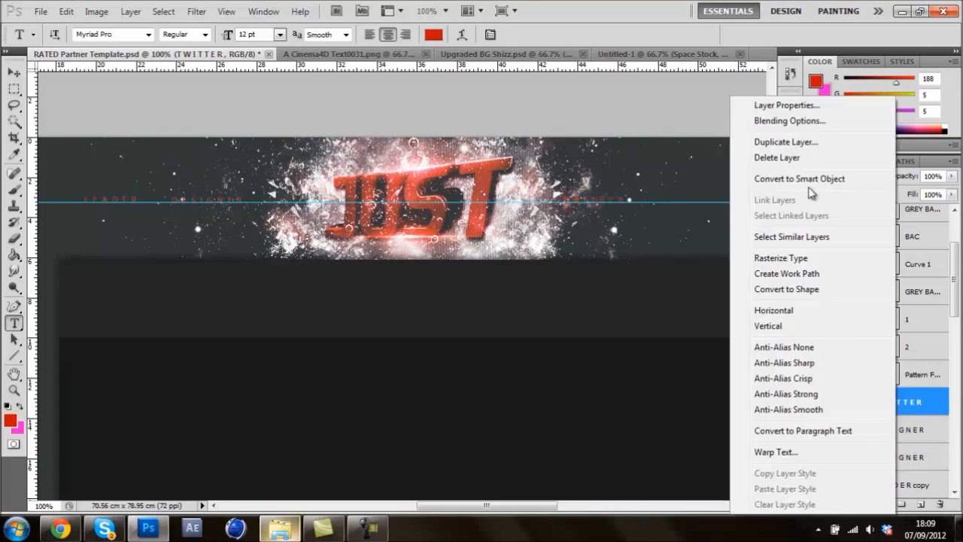
{"action": "left_click", "coordinate": [785, 141]}
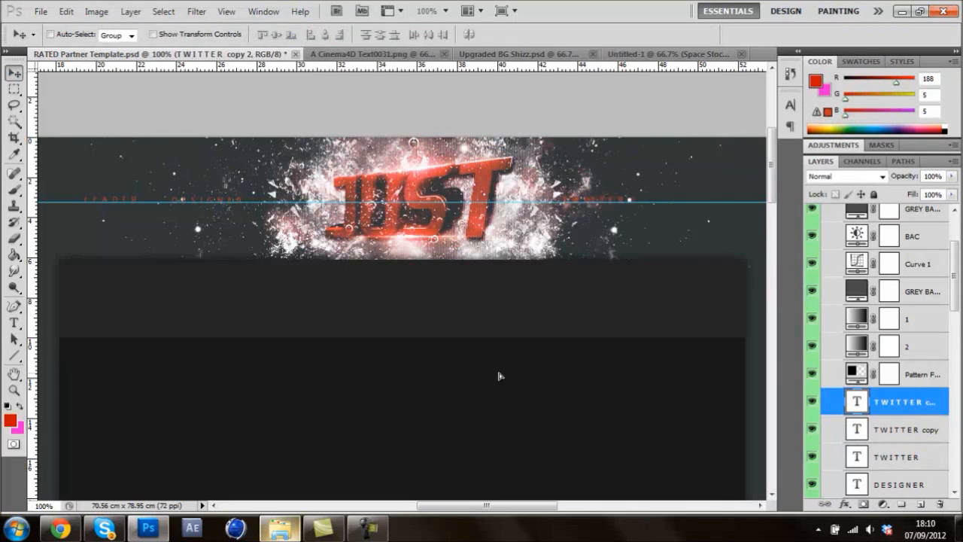
{"action": "left_click", "coordinate": [103, 526]}
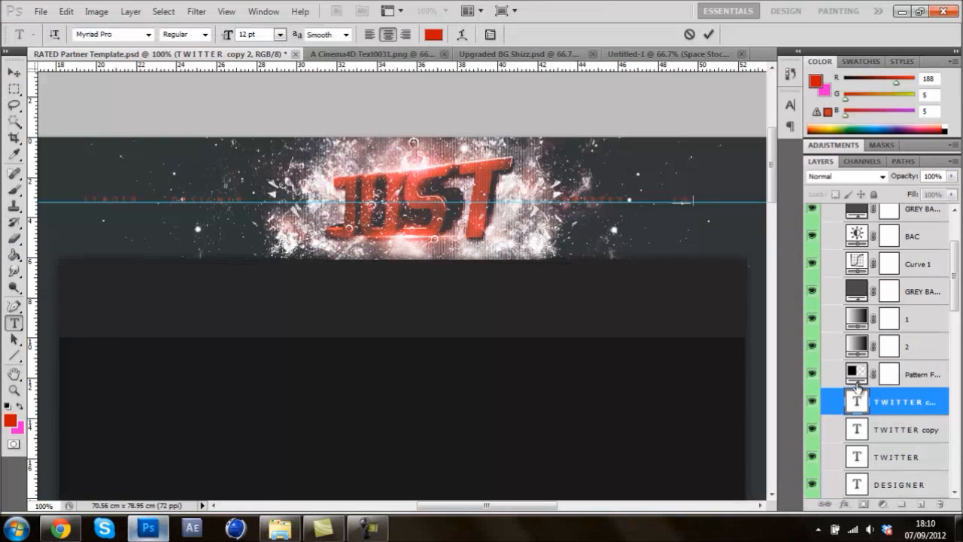
{"action": "mouse_move", "coordinate": [681, 200]}
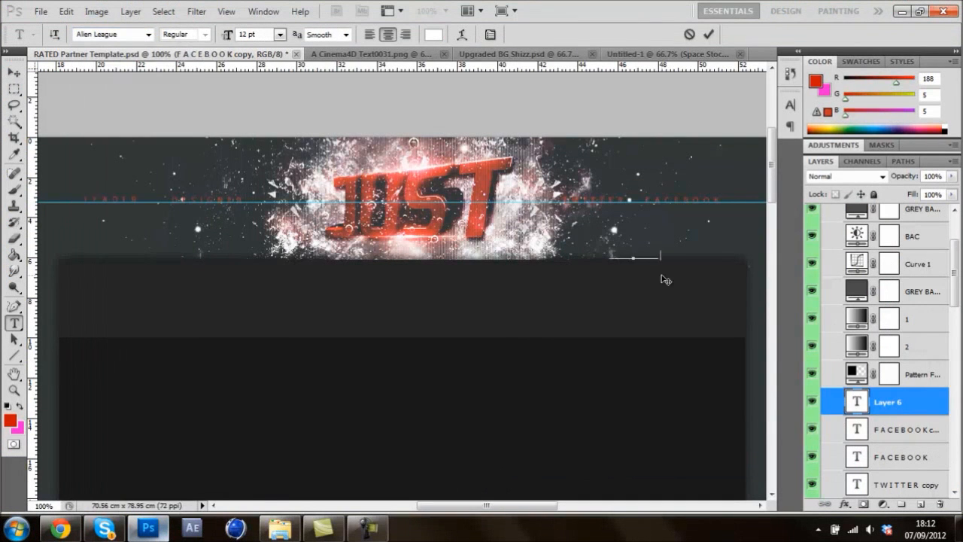
Save the header document, then type 'THEN FIND THE FAMILY DOG AND' in the Skype chat.
{"action": "left_click", "coordinate": [41, 11]}
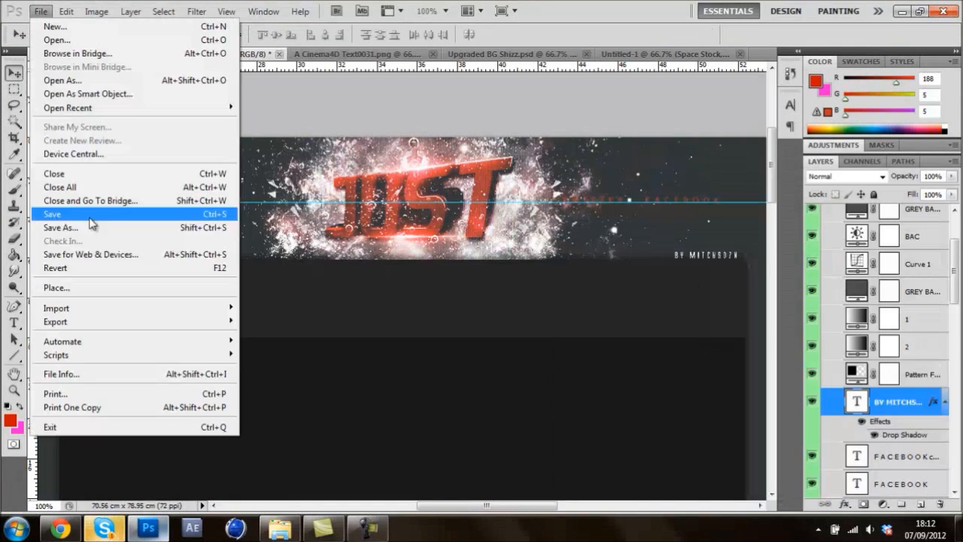
{"action": "left_click", "coordinate": [52, 213]}
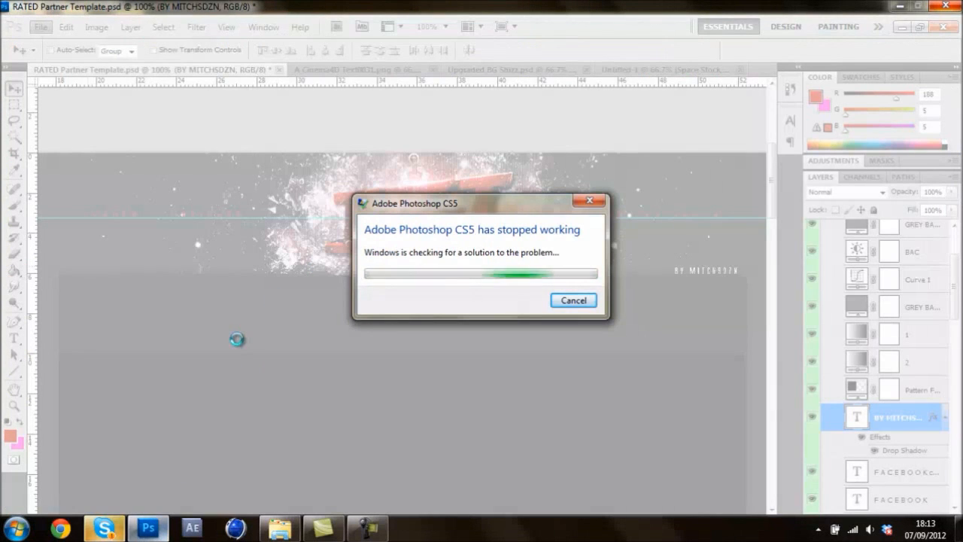
{"action": "left_click", "coordinate": [572, 300]}
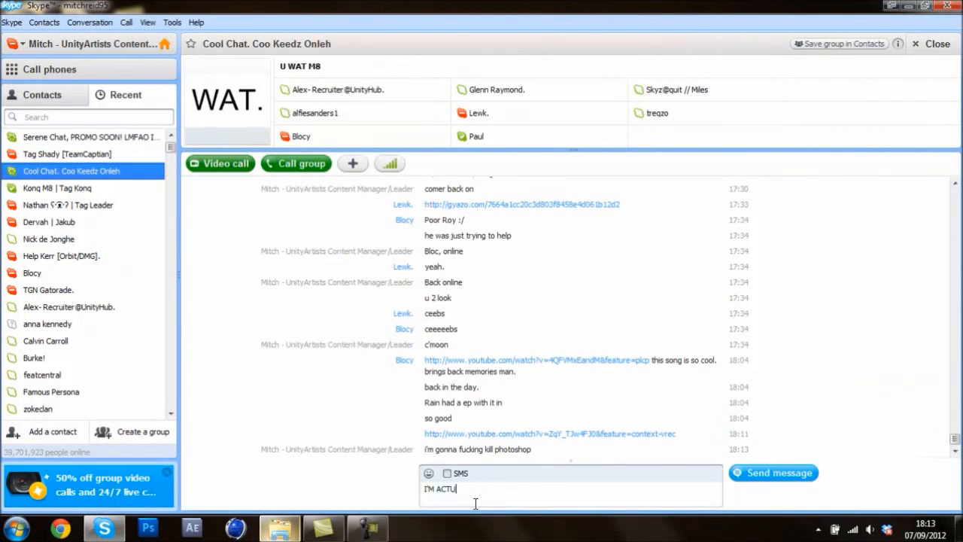
{"action": "type", "text": "THEN FIND THE FAMILY DOG AND"}
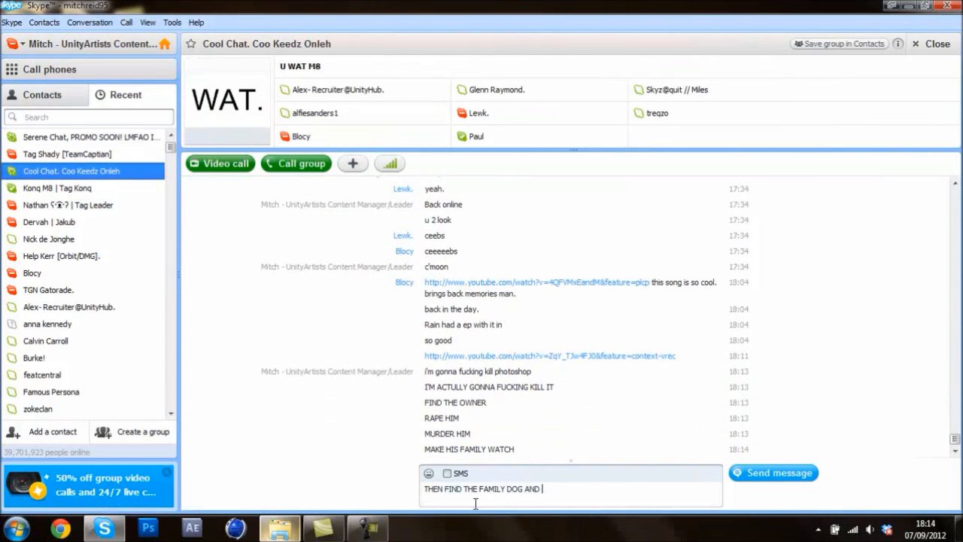